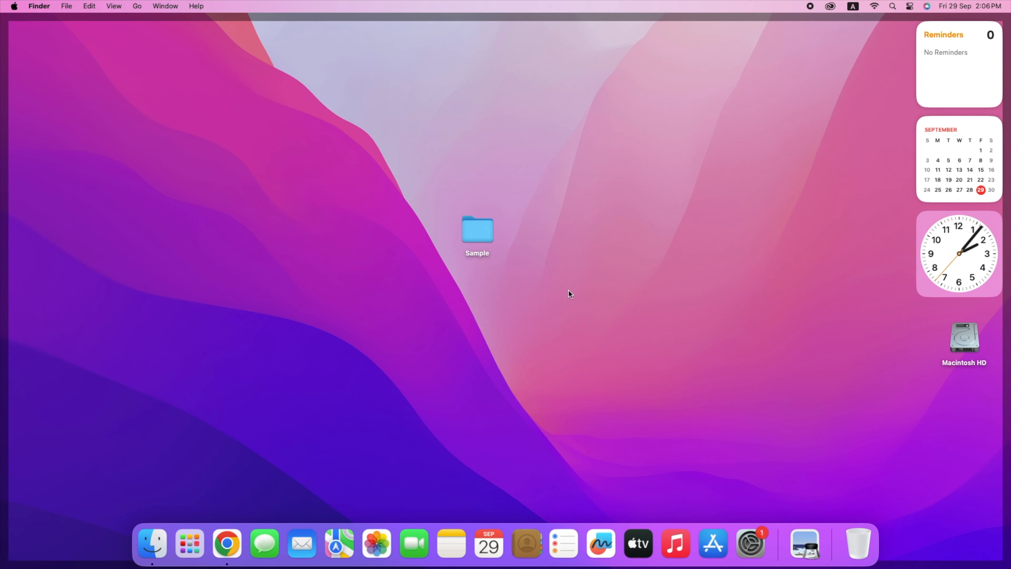
Select the Sample folder on the desktop and bring up its context menu.
click(477, 230)
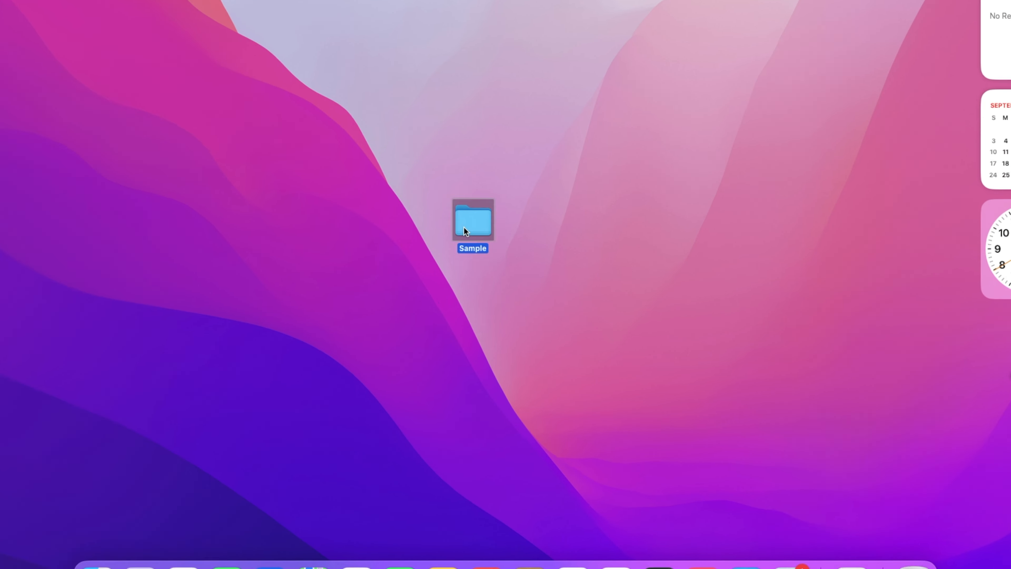
right_click(472, 221)
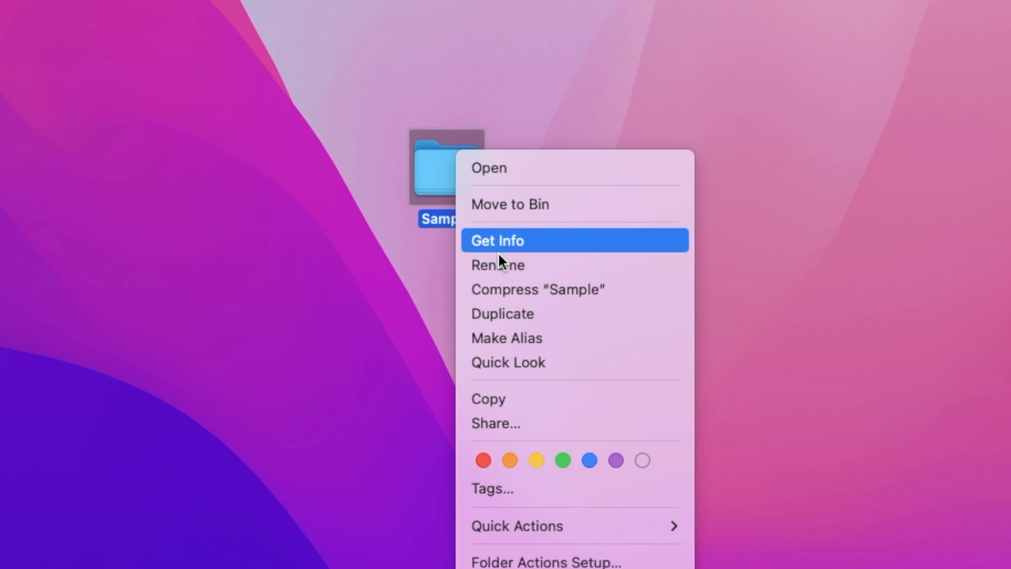
mouse_move(558, 303)
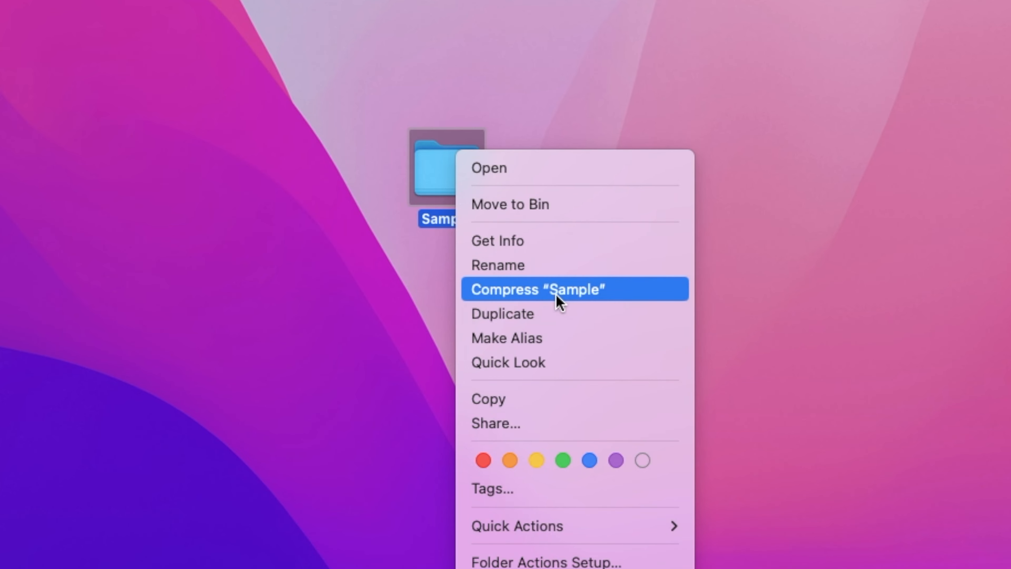
Compress Sample into Sample.zip, then open the folder's Sample File.jpeg in Preview.
click(536, 290)
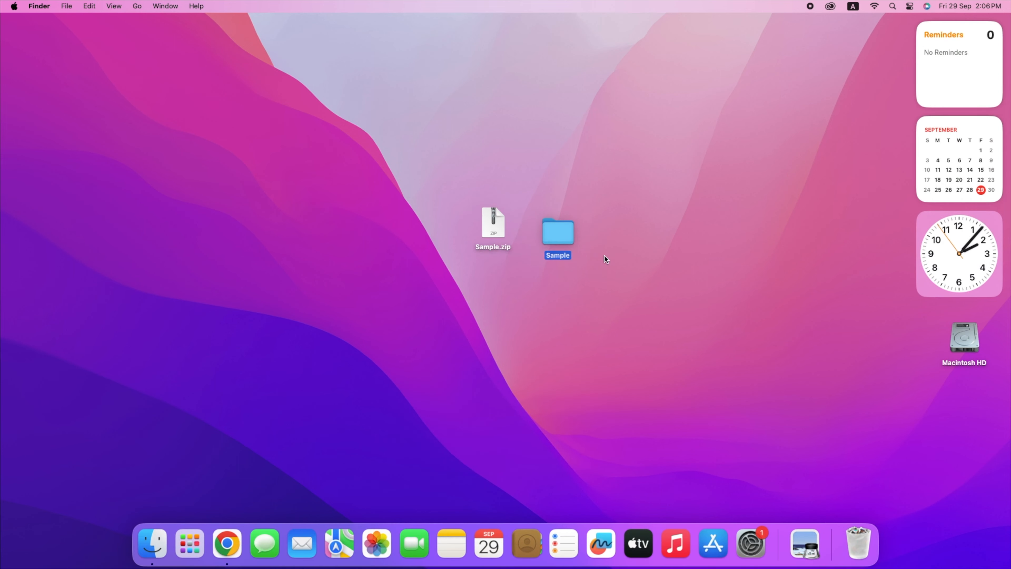
double_click(558, 232)
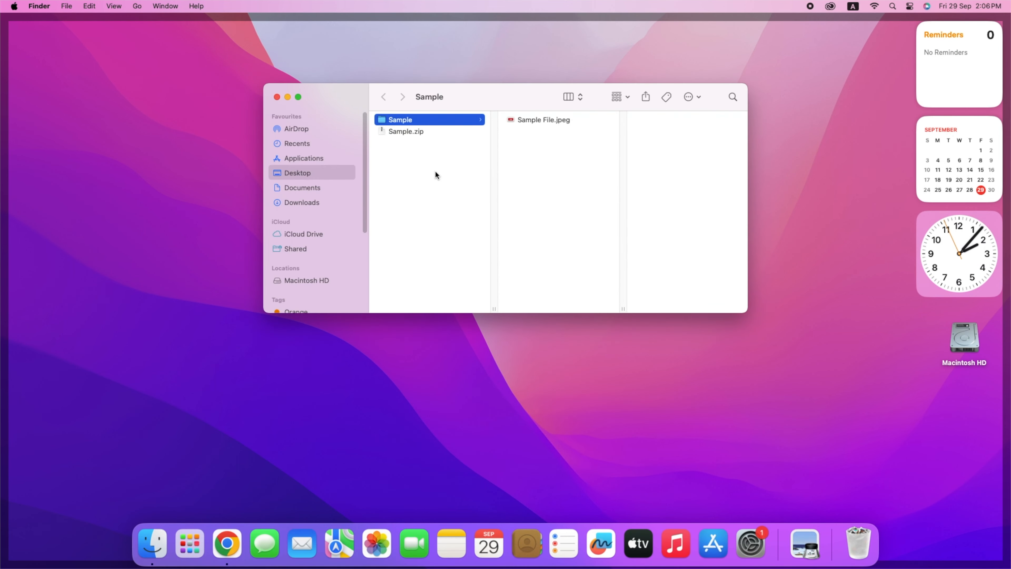
double_click(543, 120)
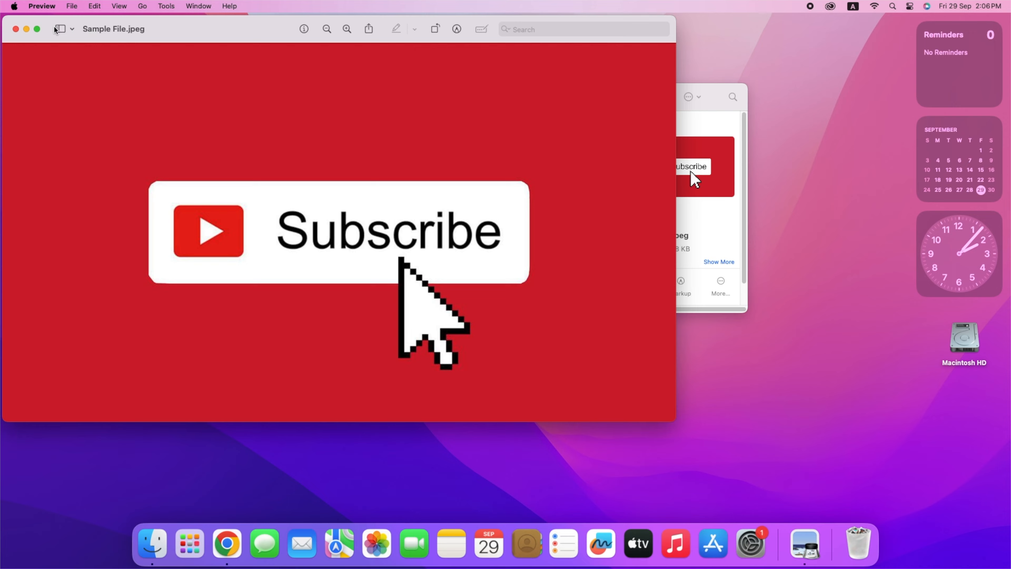